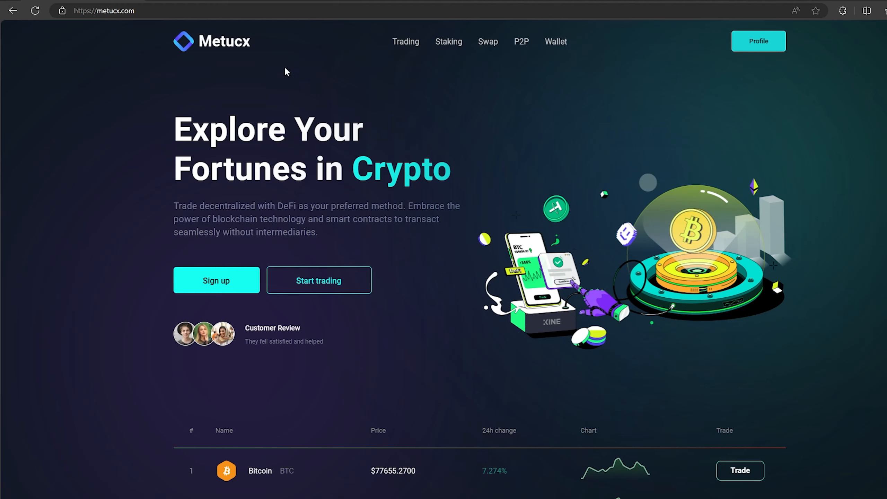
mouse_move(219, 90)
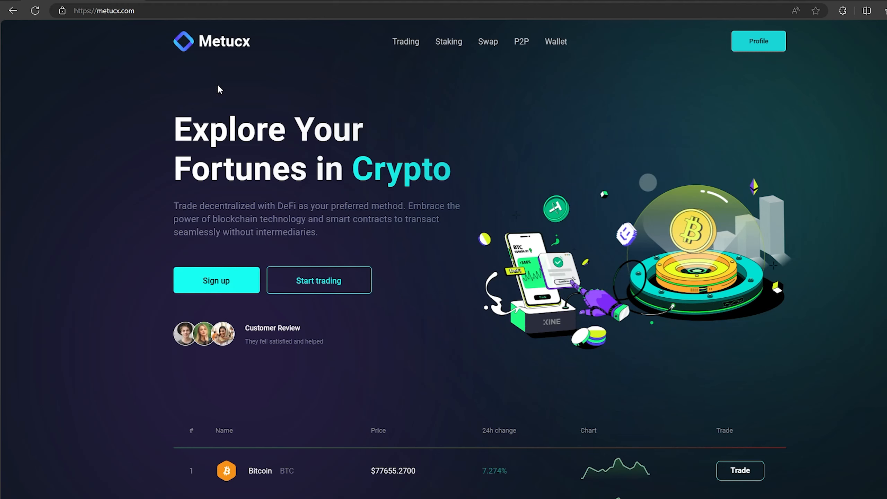
mouse_move(143, 73)
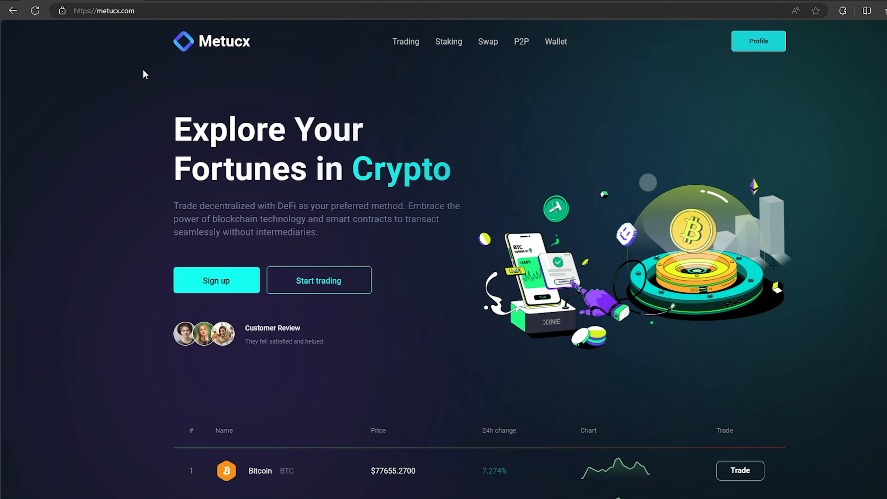
mouse_move(403, 49)
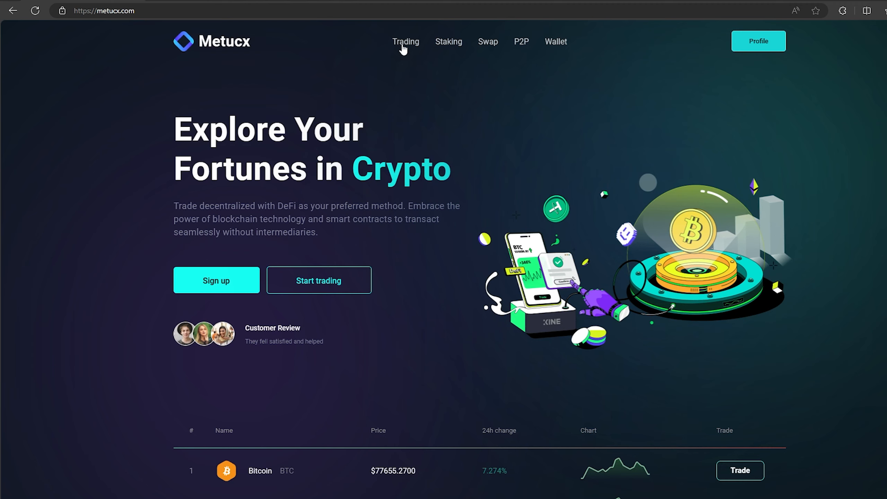
Open the XRP/USDT spot trading page from the Trading navigation link.
left_click(406, 42)
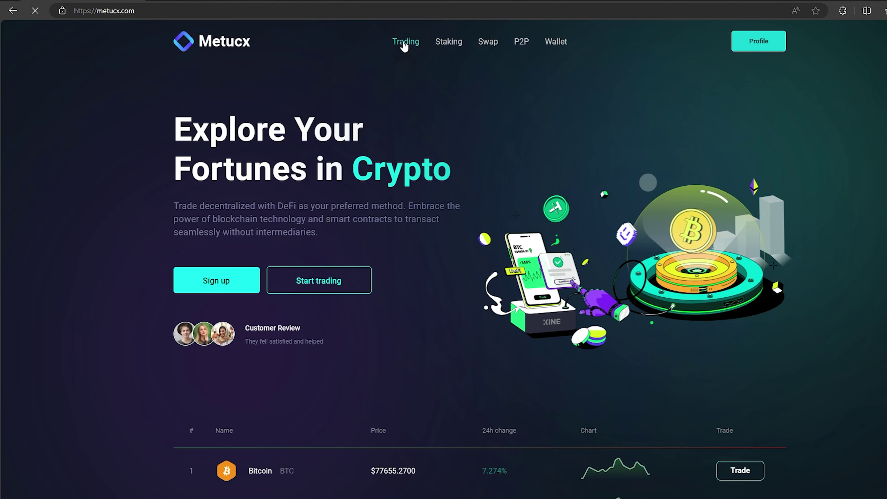
left_click(405, 41)
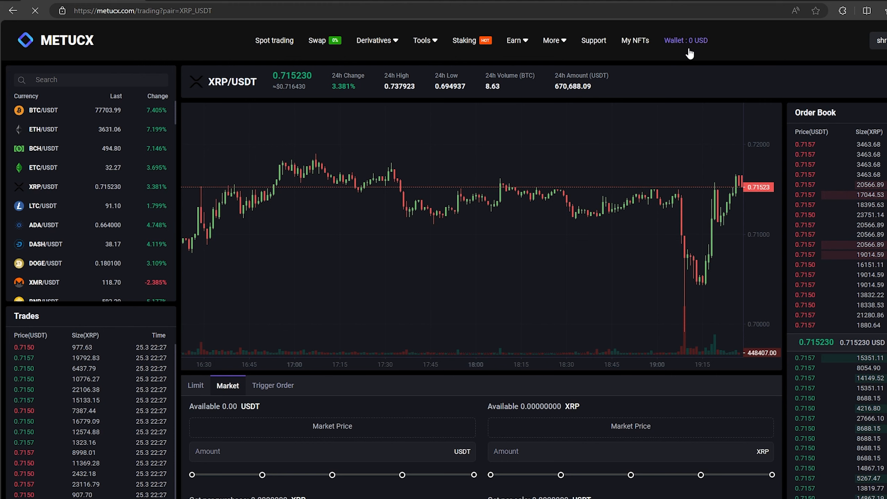
Reveal and copy Metucx's XRP deposit address on the Ripple network.
left_click(685, 41)
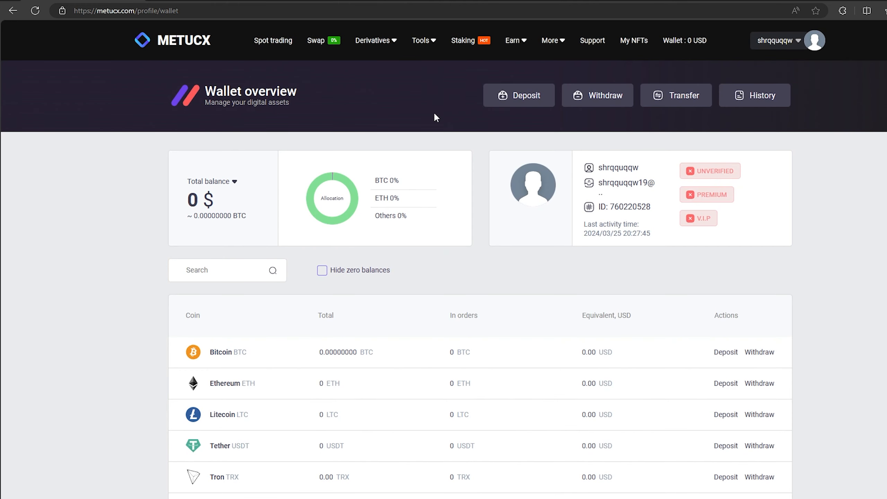
left_click(519, 95)
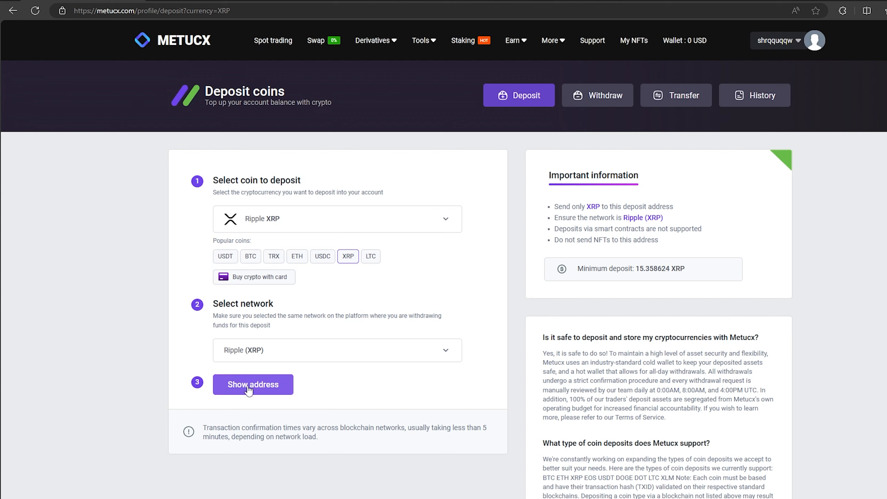
left_click(253, 384)
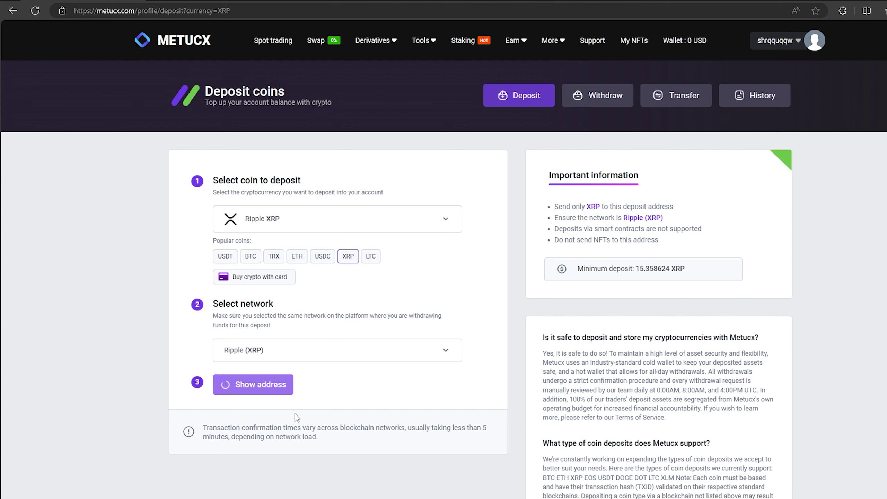
left_click(253, 384)
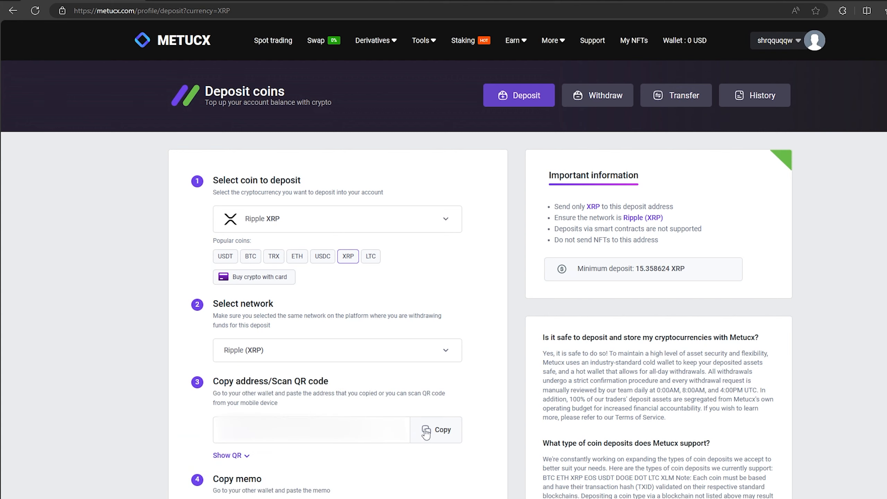
left_click(436, 429)
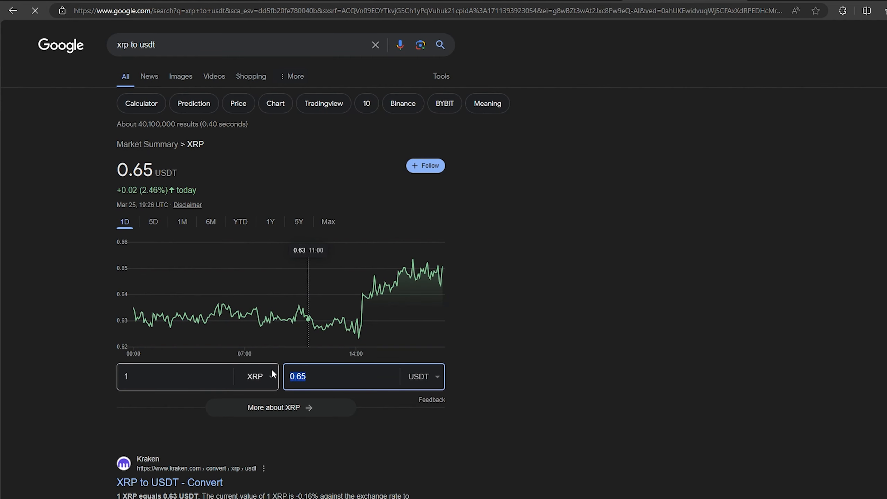
type("5000")
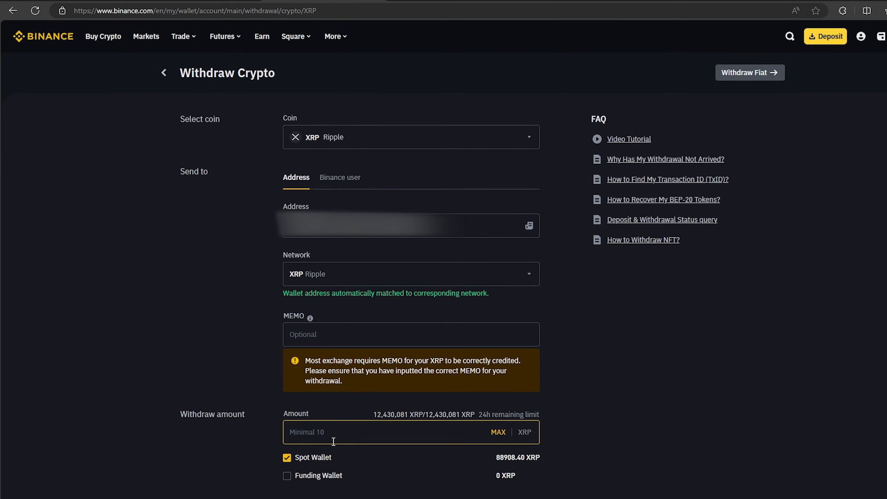
Enter 7683.93 XRP as the Binance withdrawal amount.
type("7683.93")
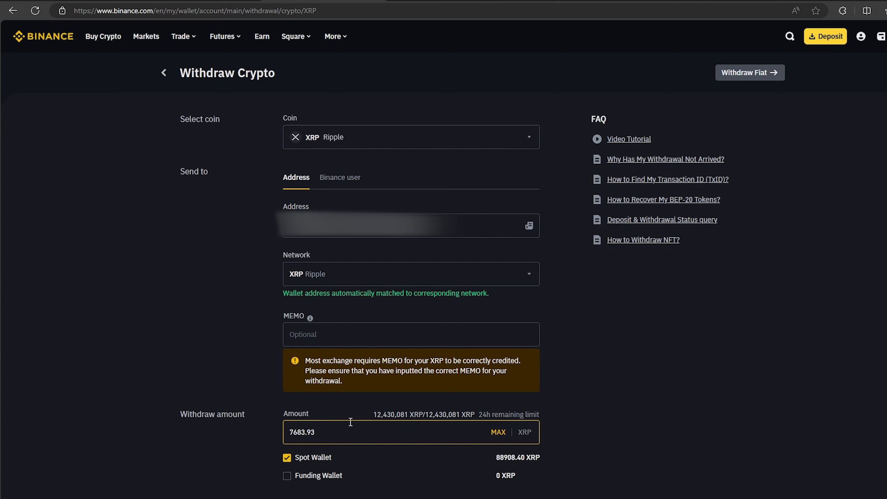
mouse_move(376, 472)
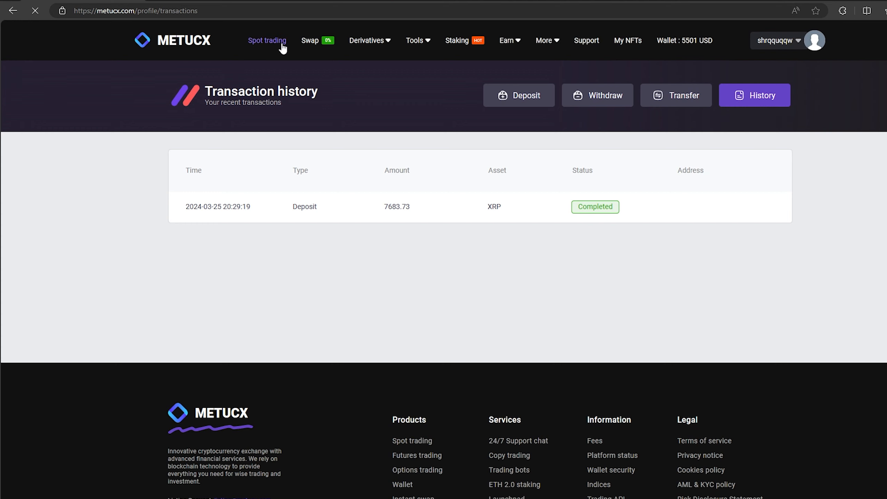
mouse_move(263, 49)
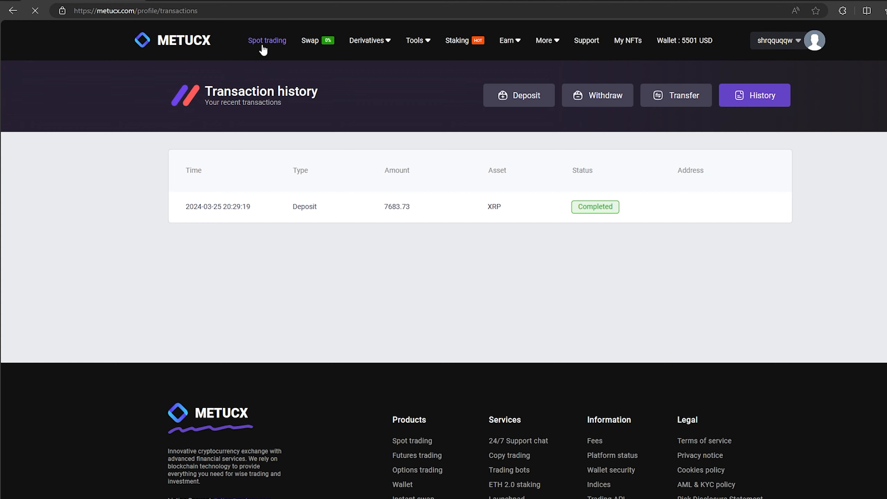
Market-sell the full 7683.73 XRP on XRP/USDT and view the 5499.86 USDT wallet balance.
left_click(267, 41)
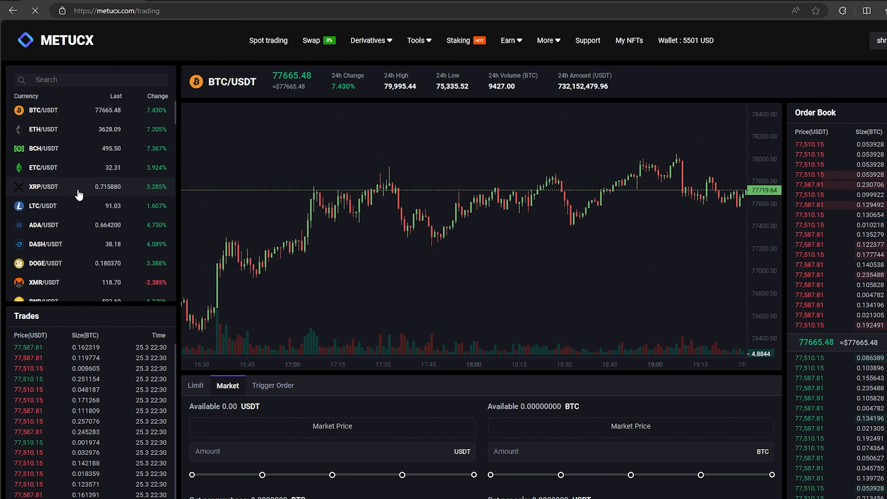
left_click(41, 186)
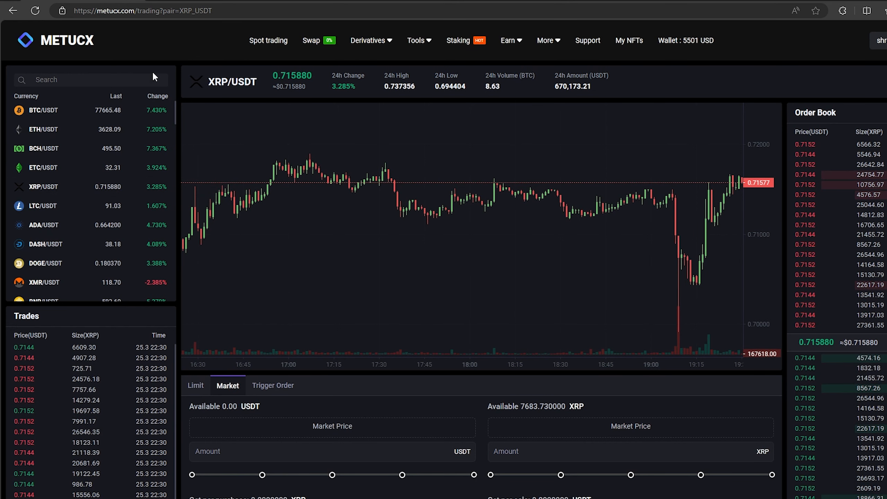
scroll("down", 3)
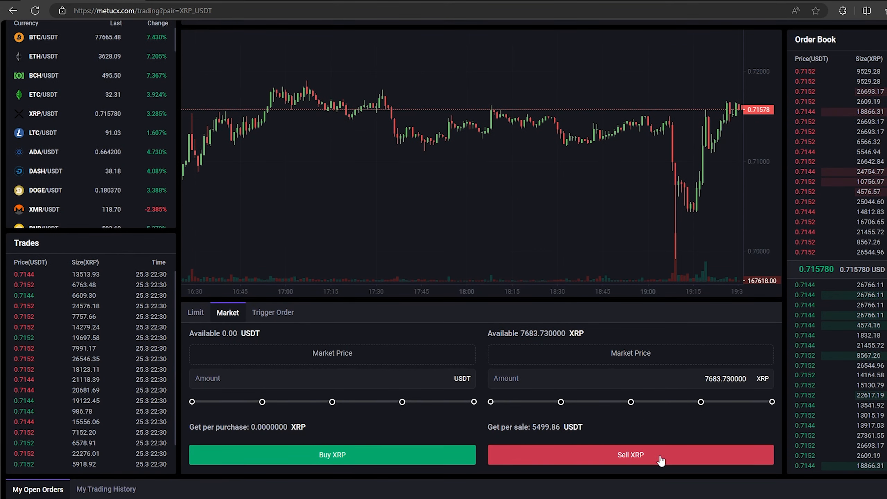
left_click(630, 455)
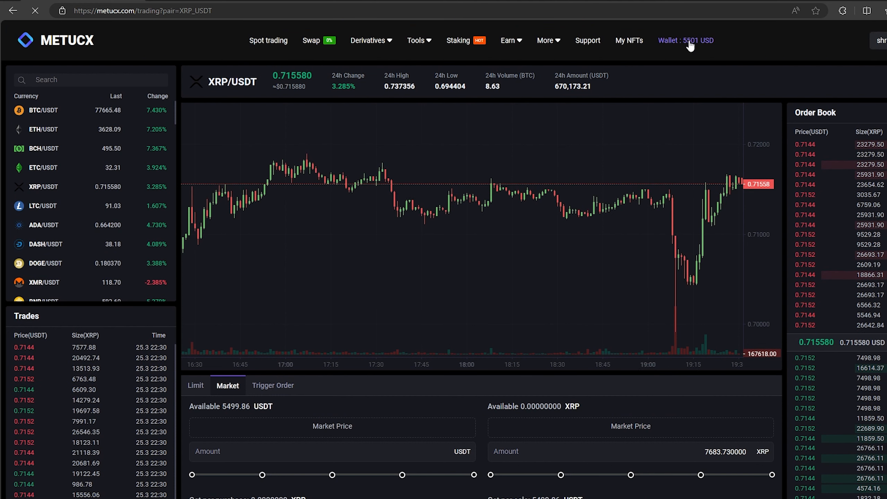
left_click(687, 40)
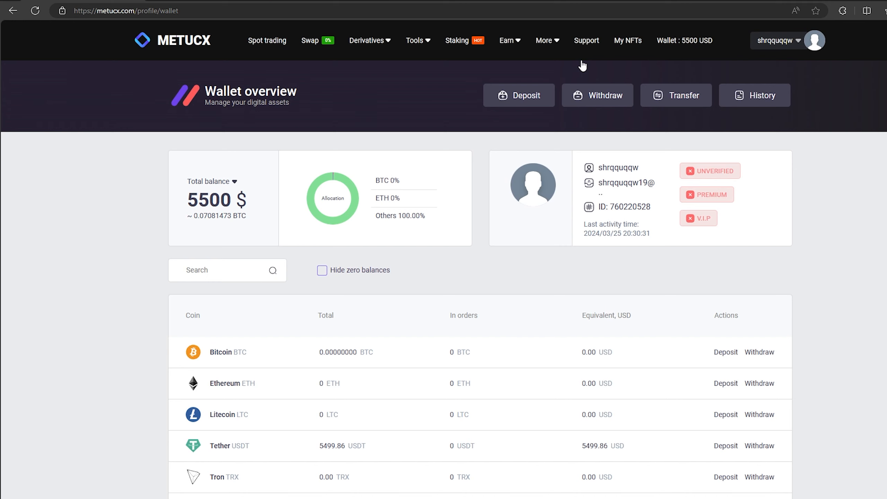
mouse_move(585, 100)
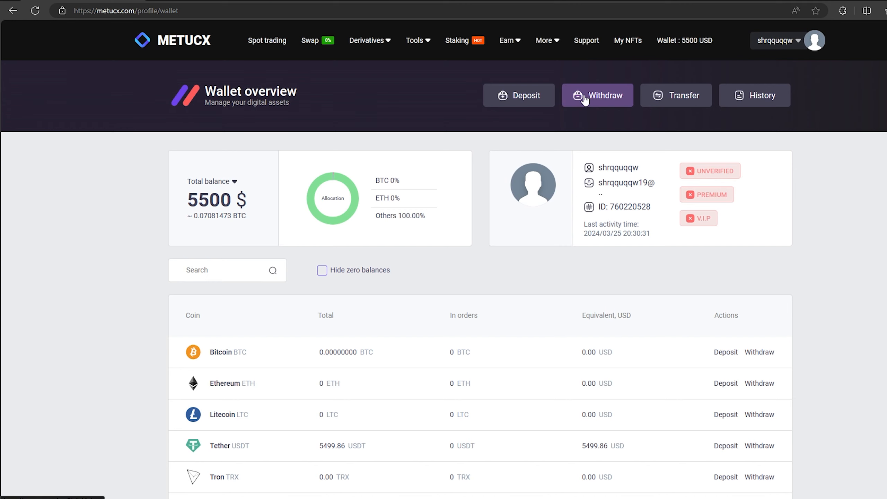
Withdraw all 5499.86 USDT over ERC-20 to the Binance address.
left_click(597, 95)
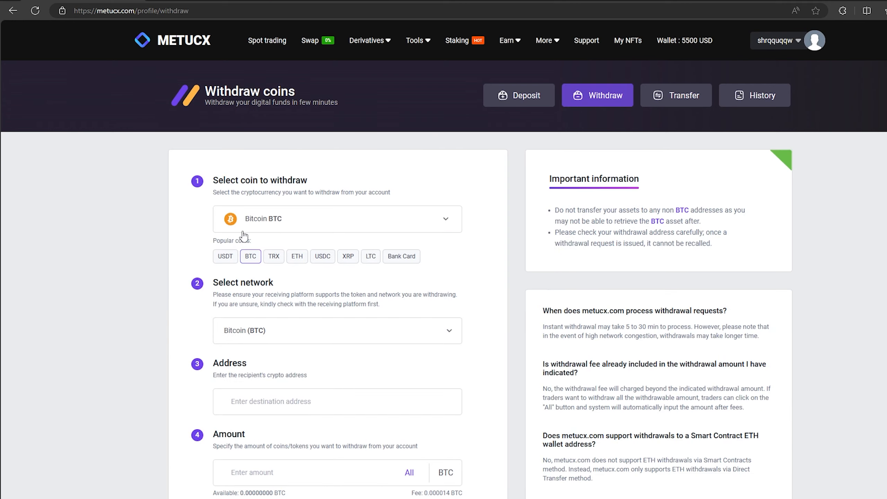
left_click(225, 255)
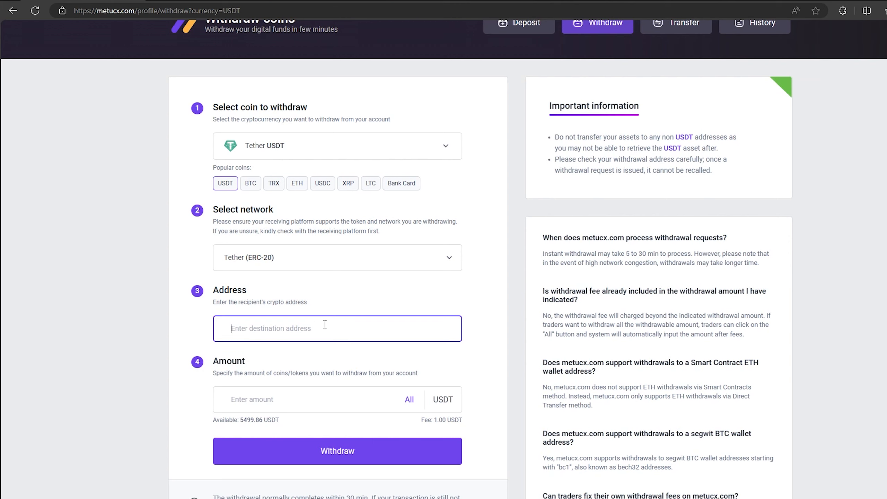
left_click(409, 400)
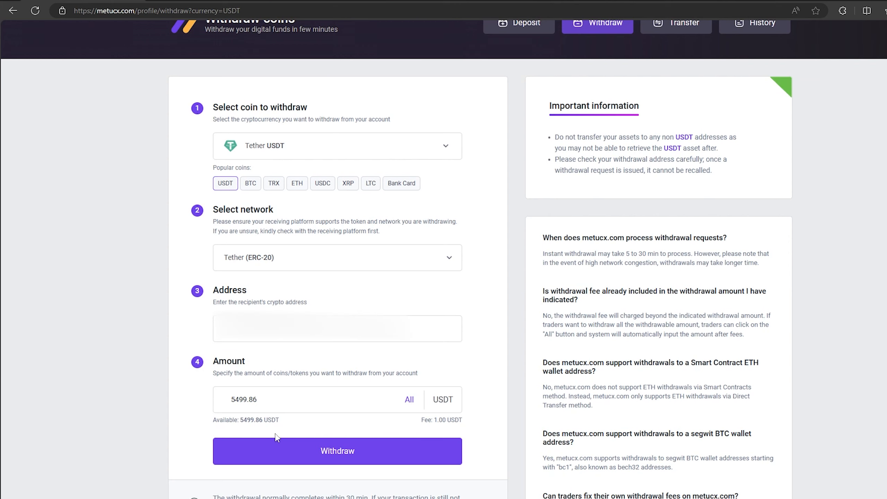
left_click(337, 451)
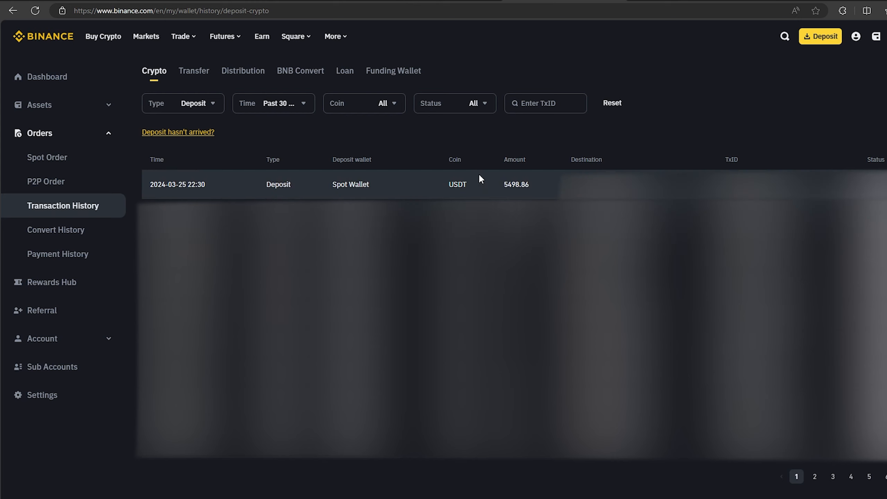
mouse_move(552, 195)
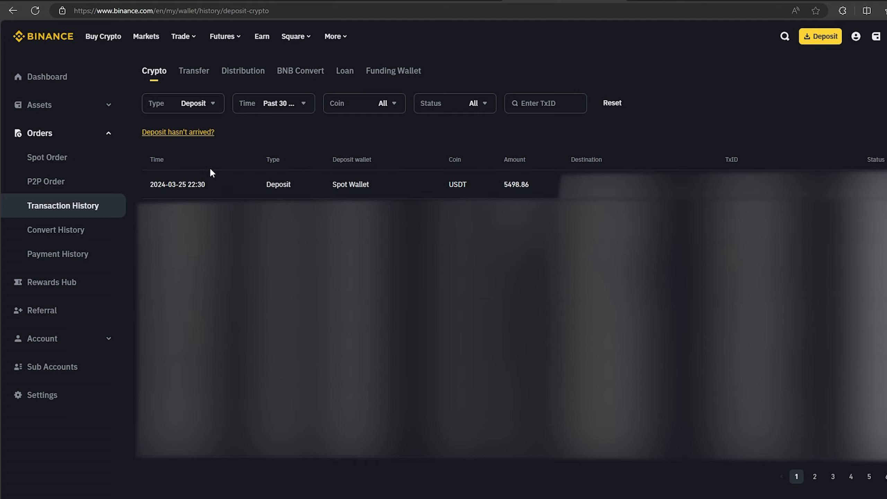
mouse_move(197, 165)
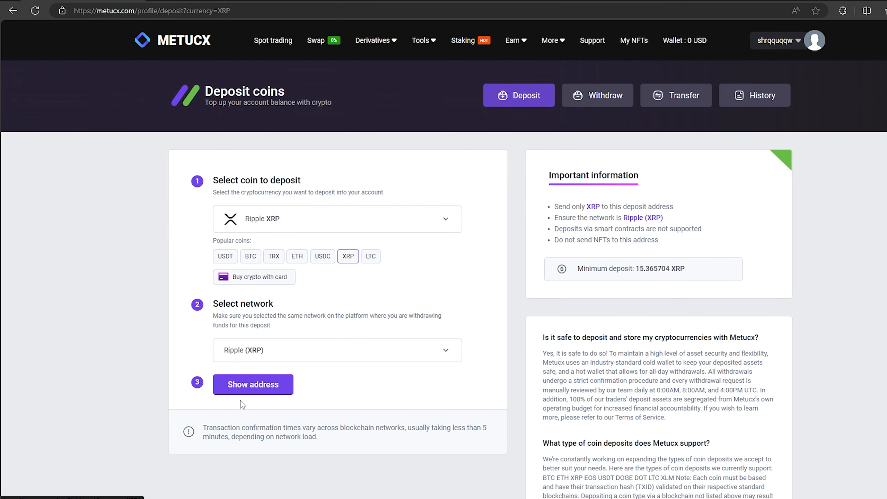
Reveal Metucx's XRP deposit address for the Ripple network.
left_click(253, 384)
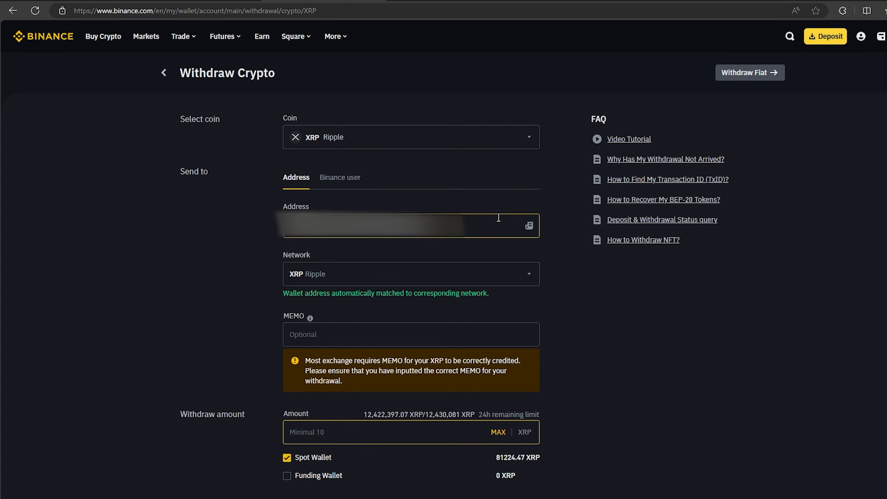
mouse_move(568, 190)
type("76839.28")
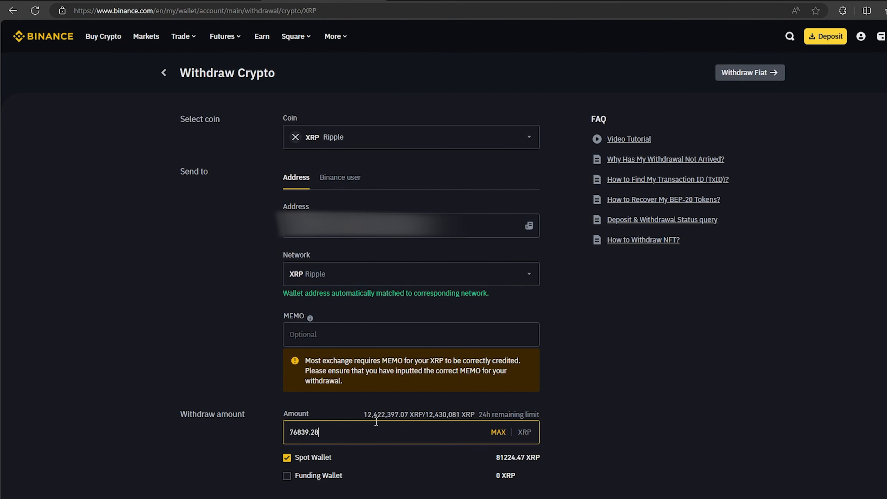
mouse_move(253, 406)
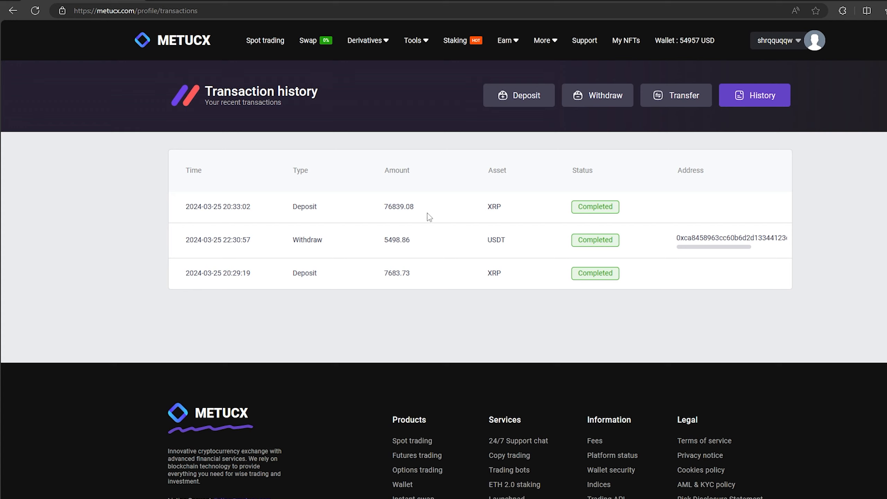
mouse_move(254, 45)
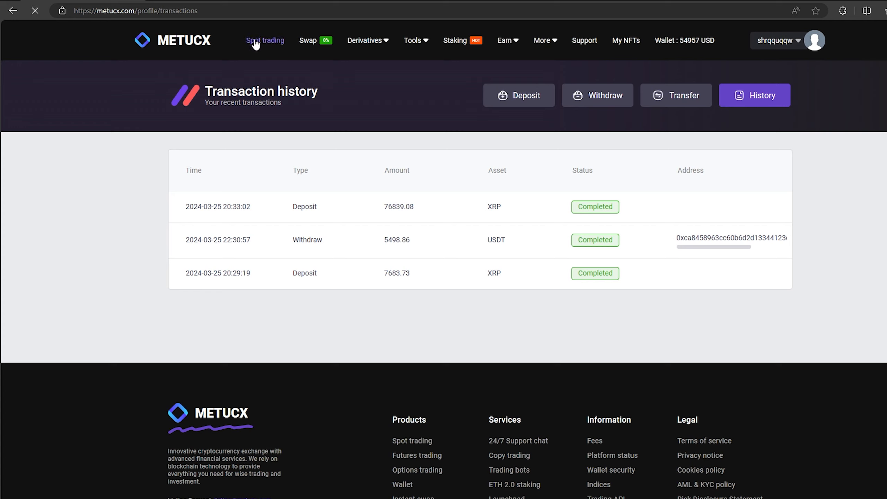
Market-sell all 76839.08 XRP on XRP/USDT and view the 55648.40 USDT balance.
left_click(264, 40)
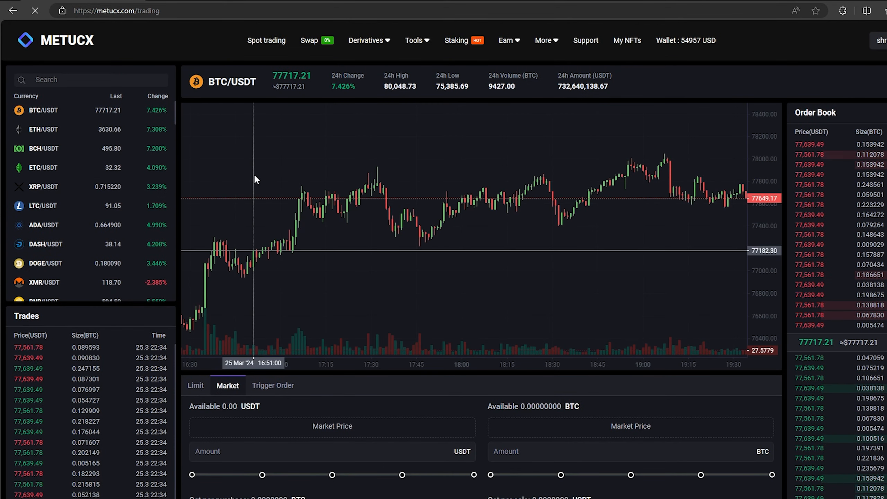
left_click(41, 187)
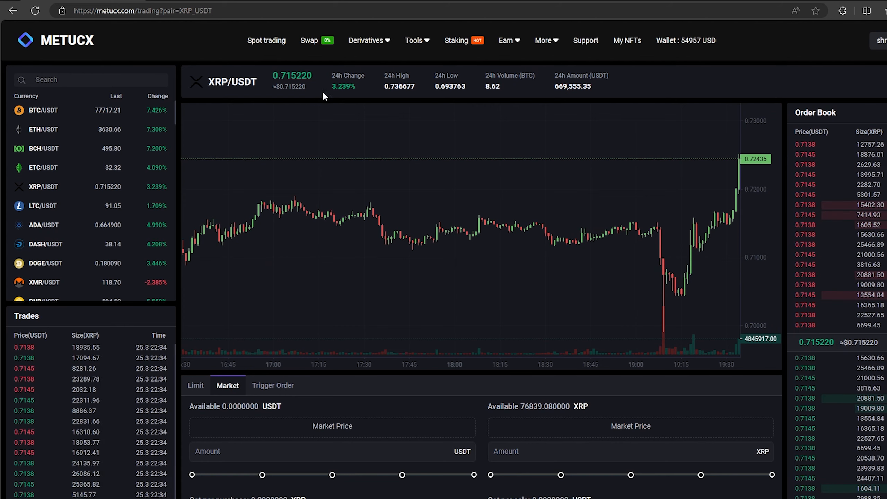
scroll("down", 3)
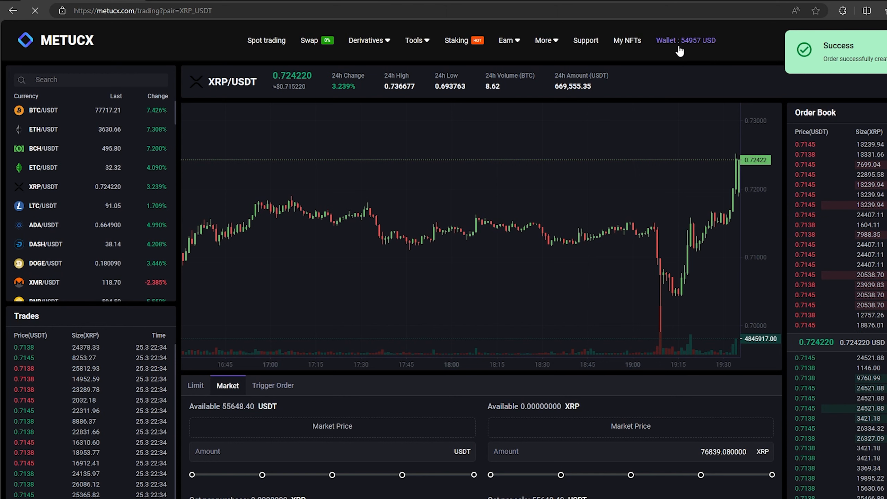
left_click(686, 40)
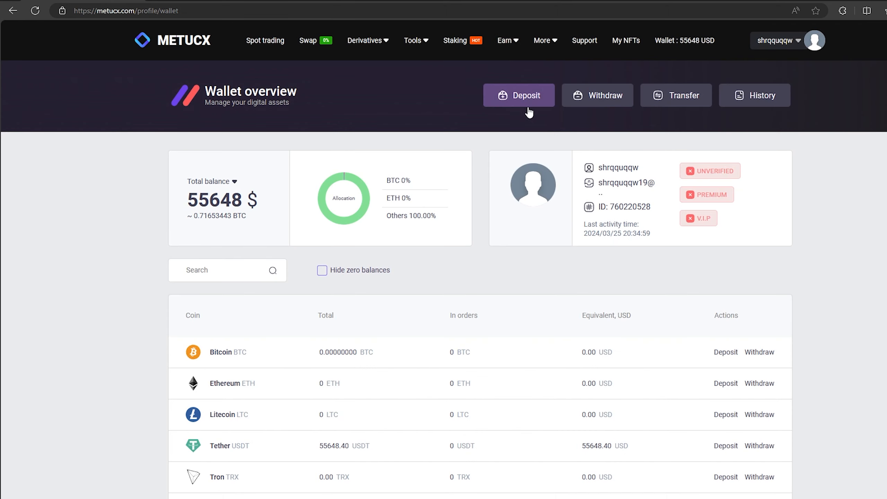
Submit the full 55647.4 USDT withdrawal and dismiss the pending notice.
left_click(598, 95)
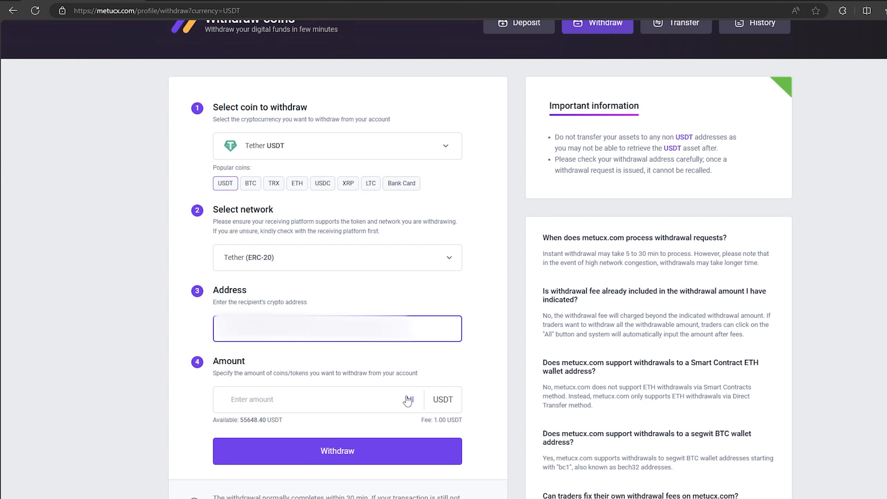
left_click(337, 451)
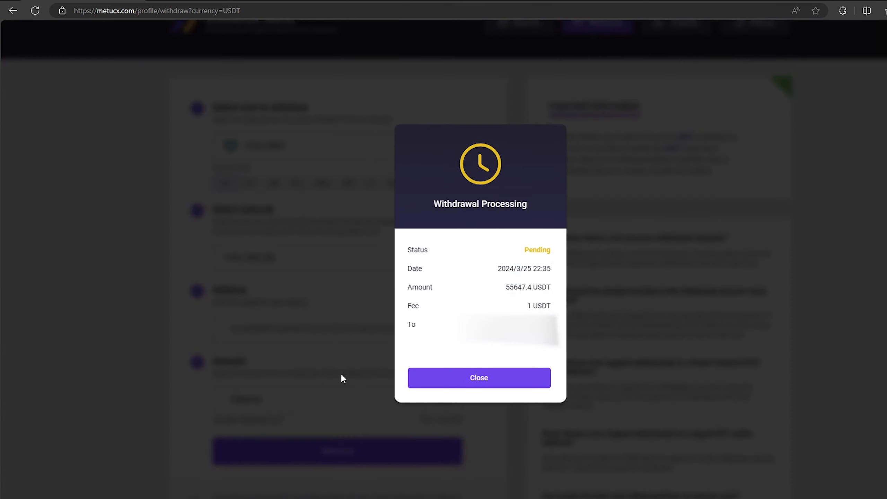
mouse_move(660, 318)
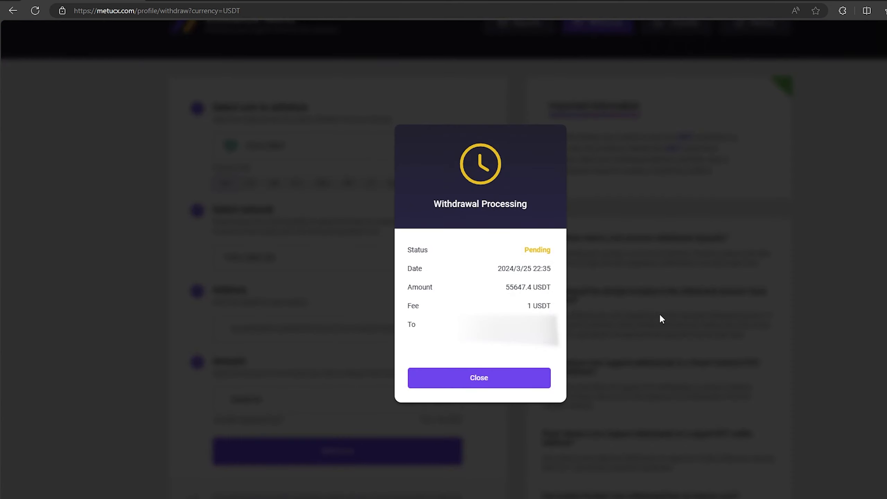
left_click(479, 377)
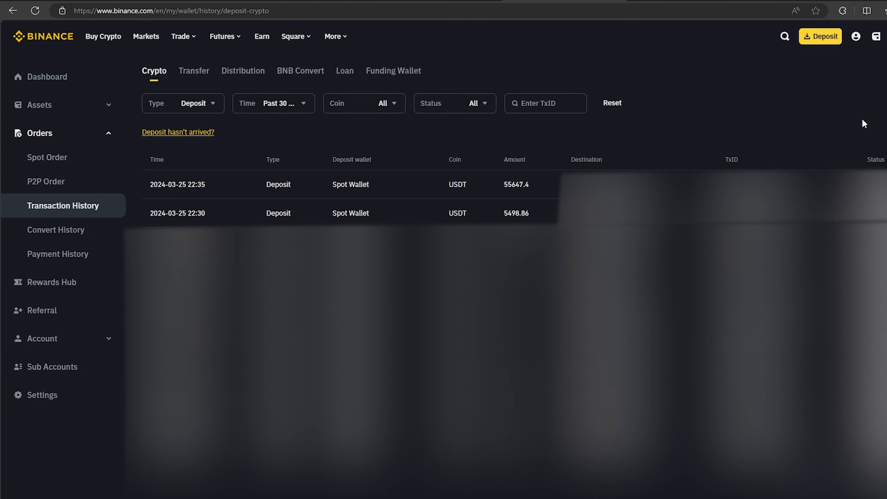
mouse_move(461, 217)
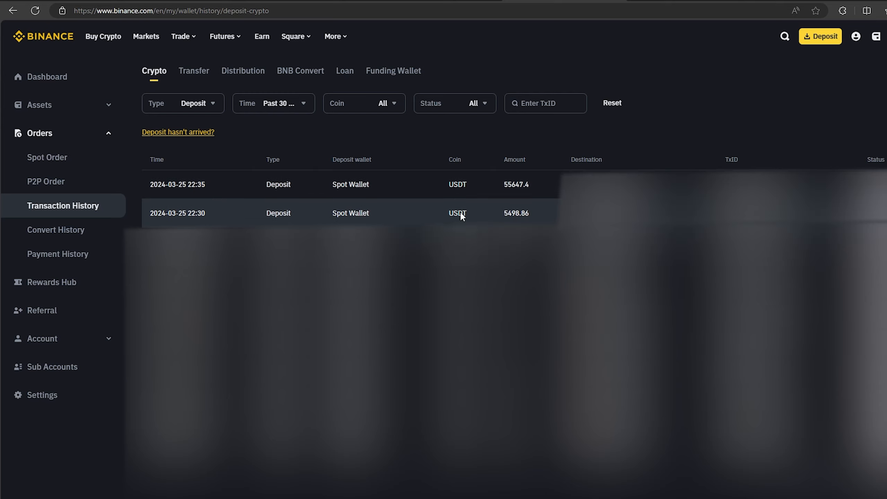
mouse_move(261, 190)
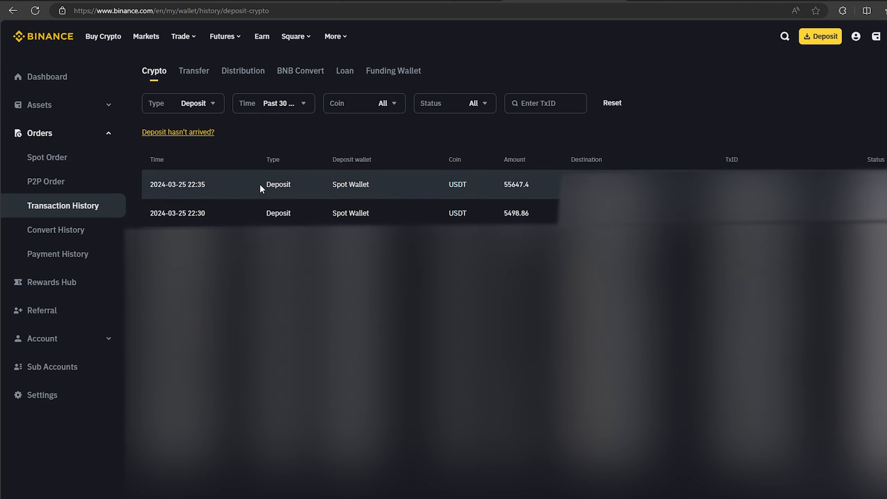